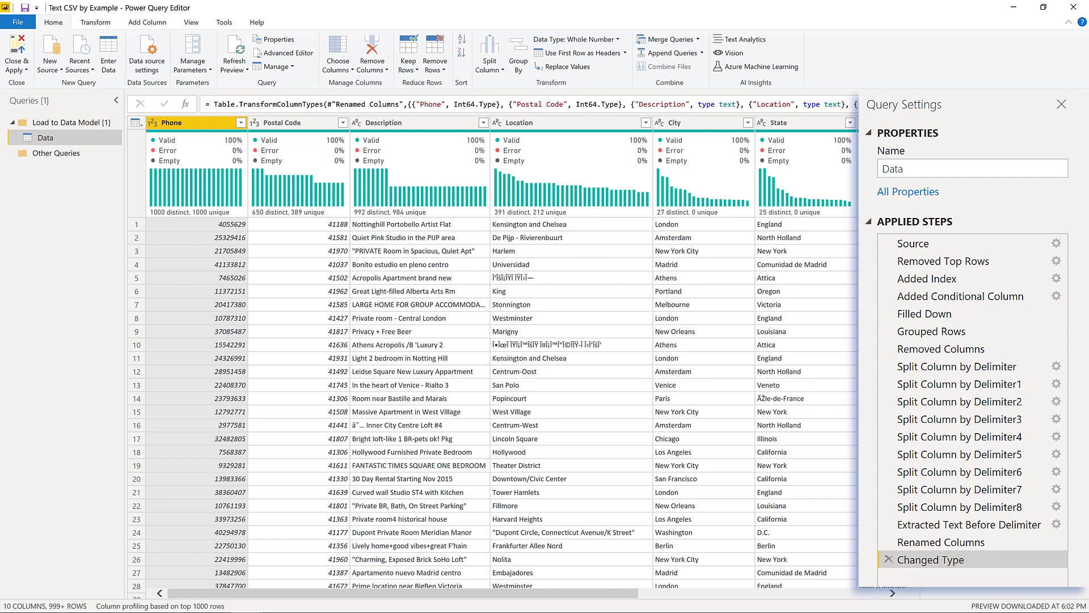
{"action": "mouse_move", "coordinate": [1011, 354]}
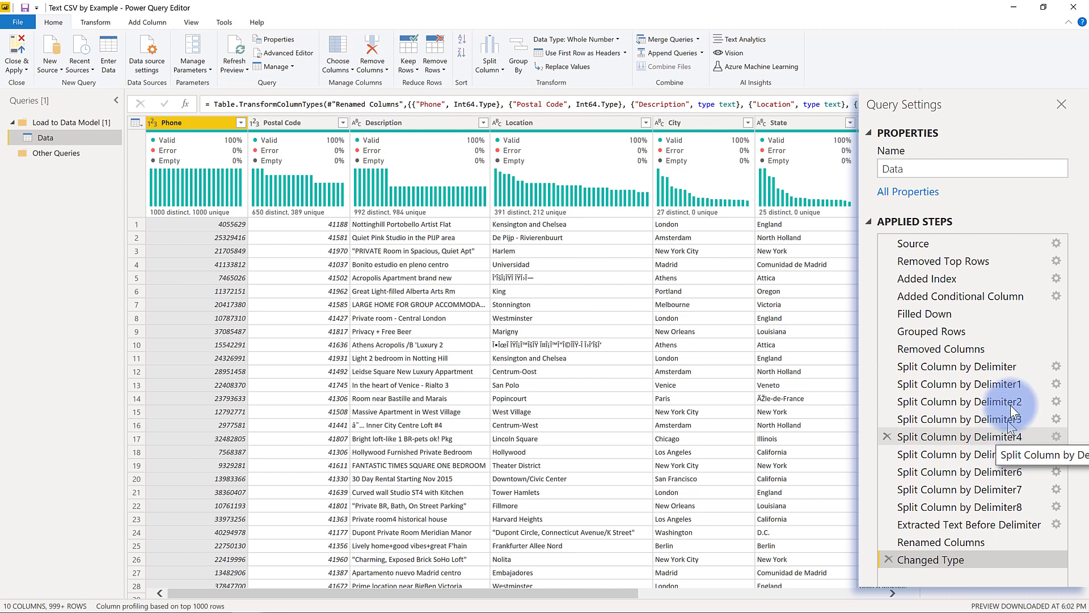
Step: Review the existing query's steps, then import Data.csv via New Source > Text/CSV
{"action": "left_click", "coordinate": [913, 243]}
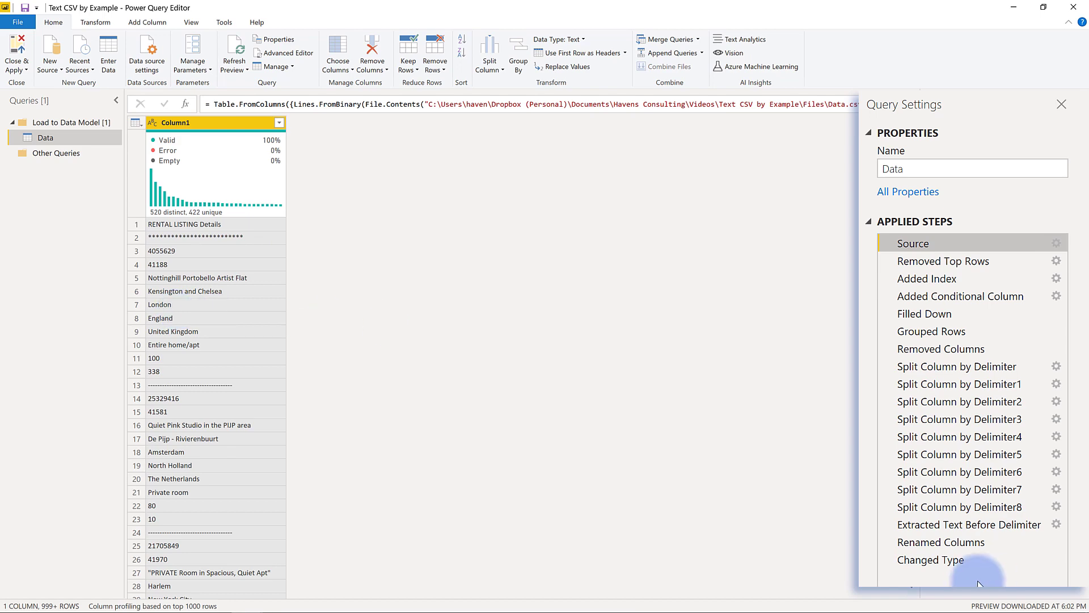
{"action": "left_click", "coordinate": [931, 559]}
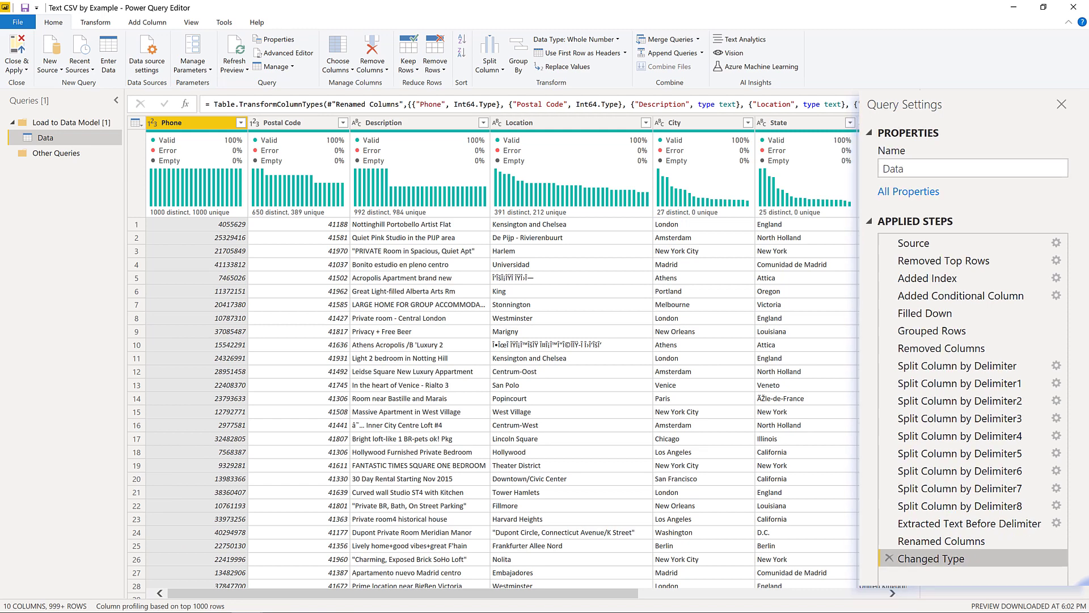
{"action": "left_click", "coordinate": [49, 53]}
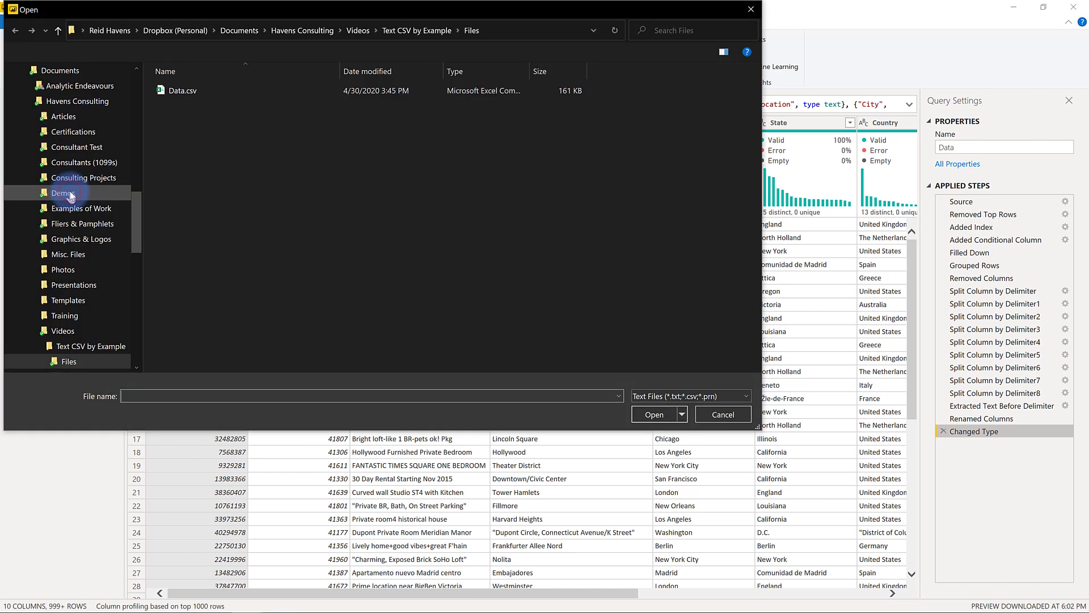
{"action": "left_click", "coordinate": [182, 91]}
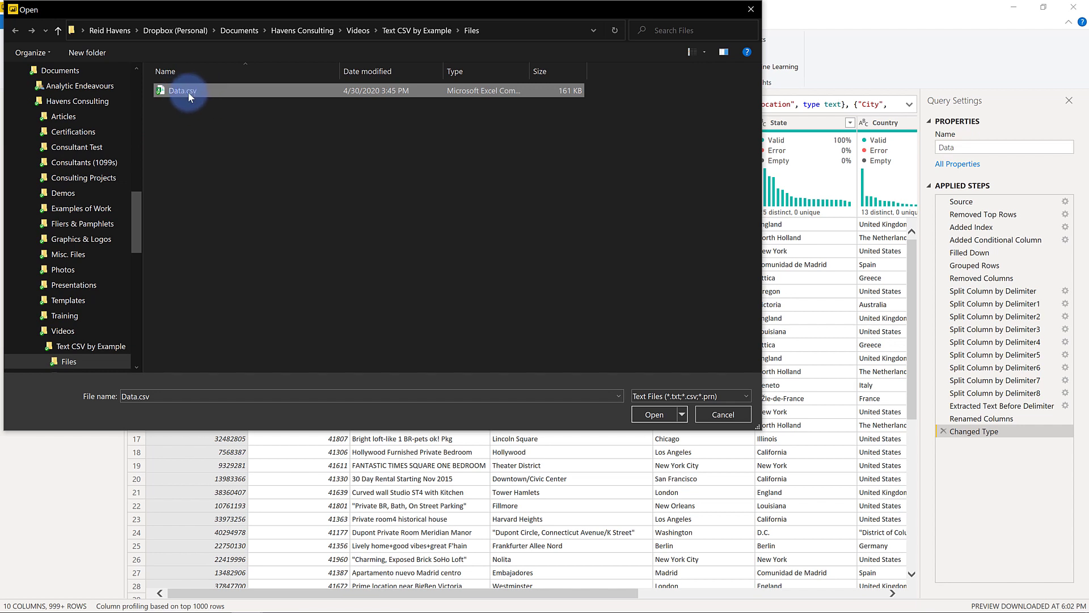
{"action": "mouse_move", "coordinate": [182, 90]}
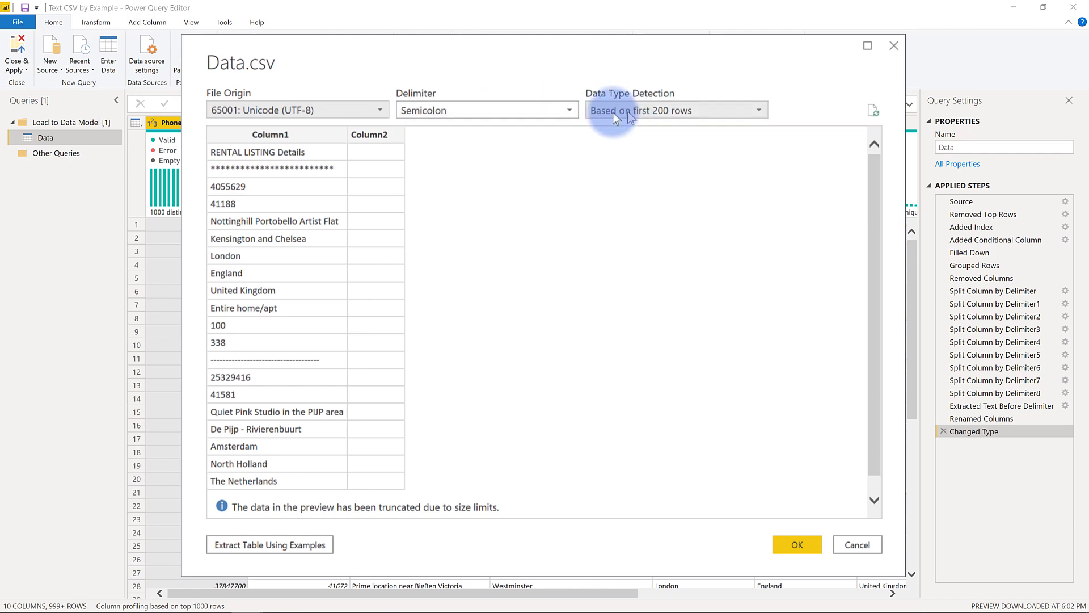
{"action": "mouse_move", "coordinate": [633, 133]}
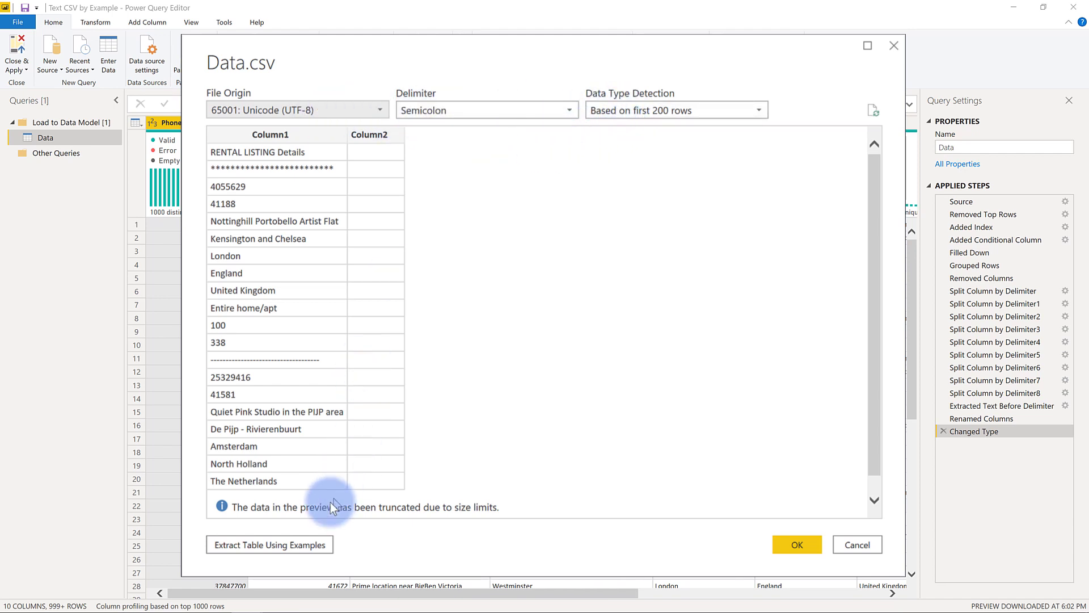
{"action": "mouse_move", "coordinate": [269, 544]}
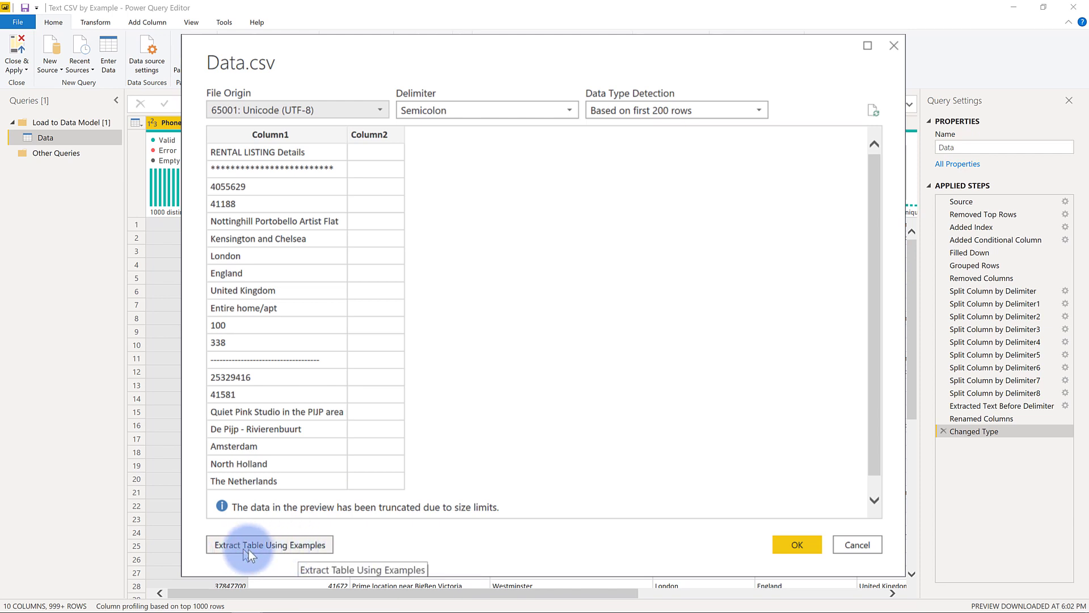
Step: Start Extract Table Using Examples and give Phone Number the example 4055629
{"action": "left_click", "coordinate": [269, 544]}
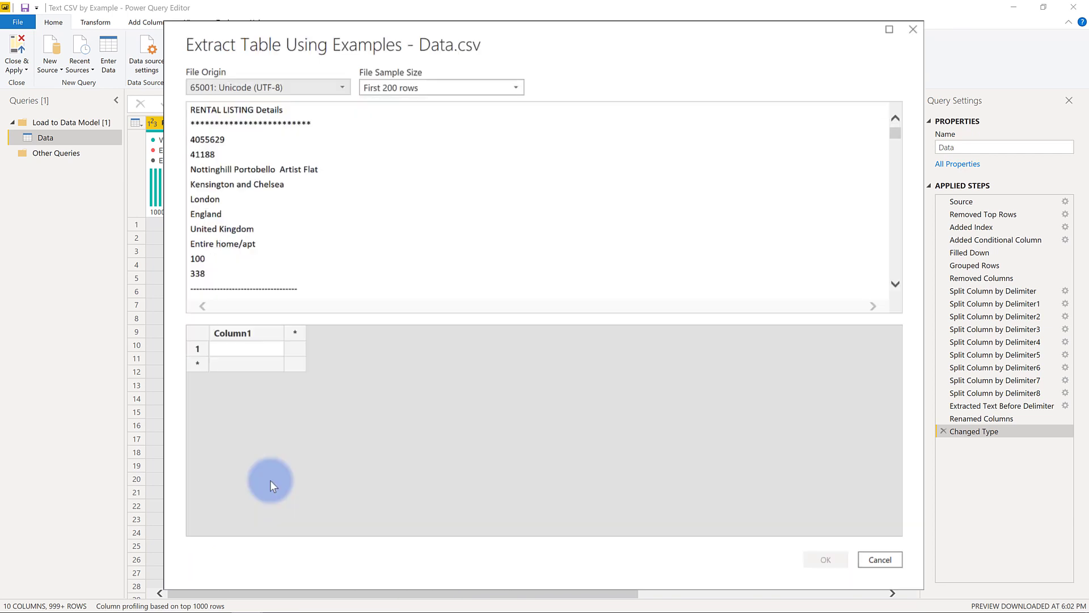
{"action": "mouse_move", "coordinate": [283, 334]}
{"action": "type", "text": "Phone Num"}
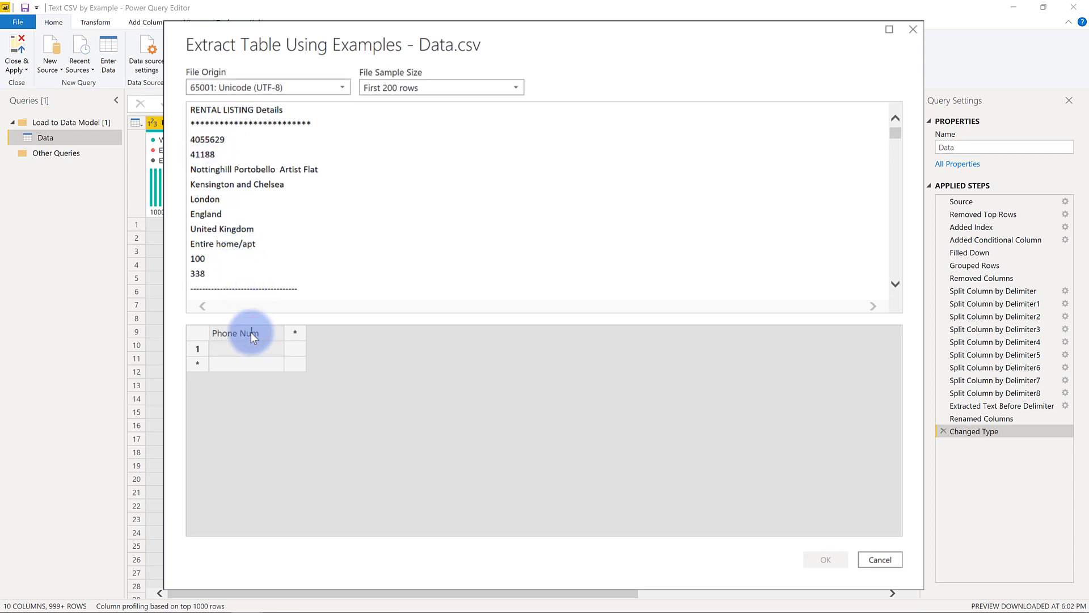
{"action": "type", "text": "4"}
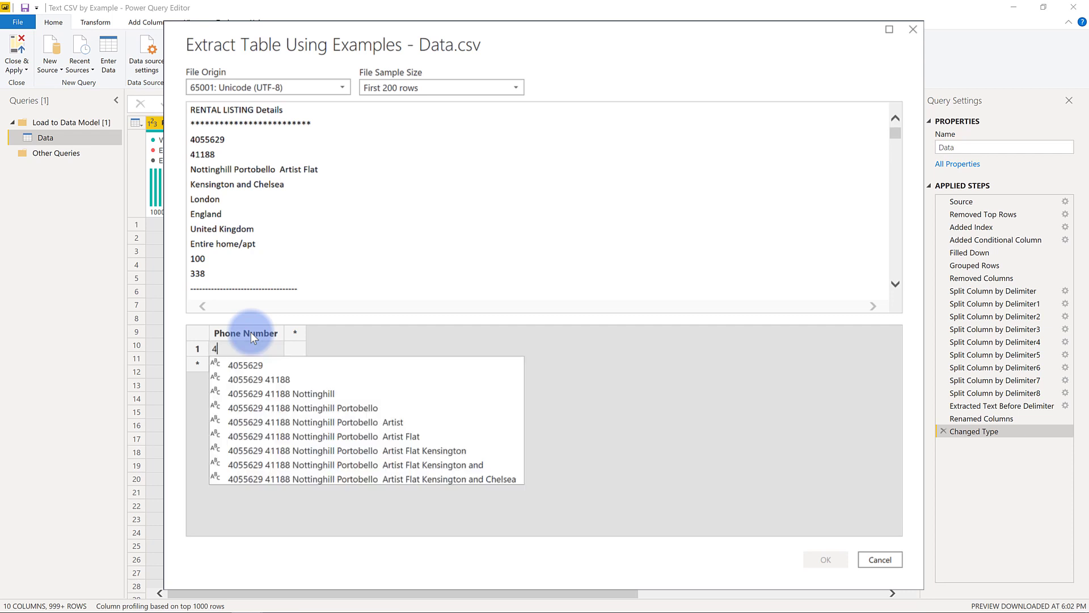
{"action": "type", "text": "055629"}
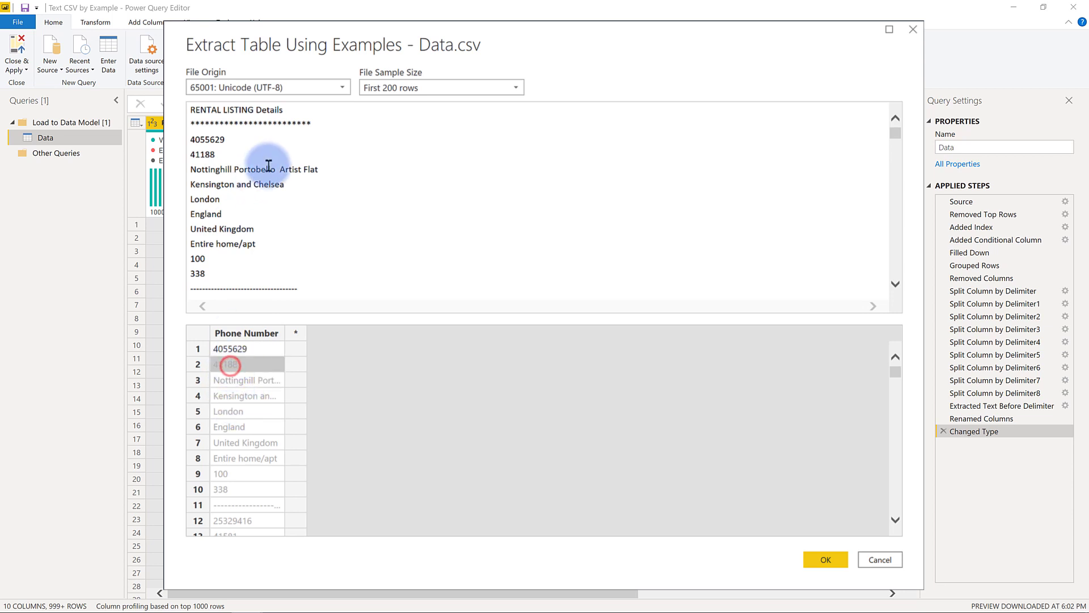
{"action": "scroll", "scroll_direction": "down", "scroll_amount": 3}
{"action": "type", "text": "25329416"}
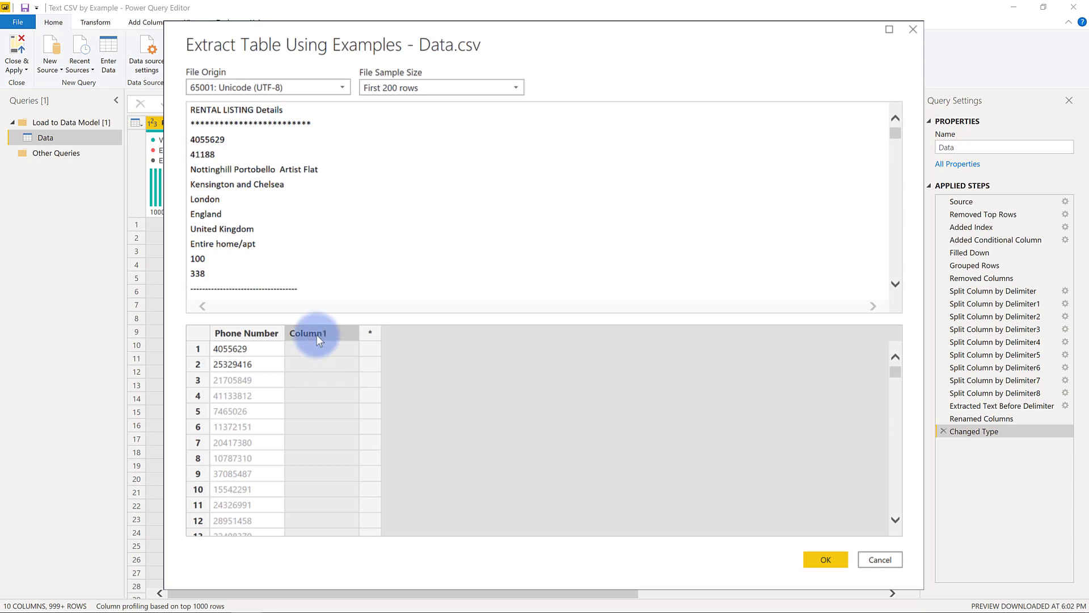
Step: Add Zip, name and location example columns (e.g. 'Nottinghill Po'), then the remaining city, state, country, description and rate columns
{"action": "type", "text": "Zip / Postal C..."}
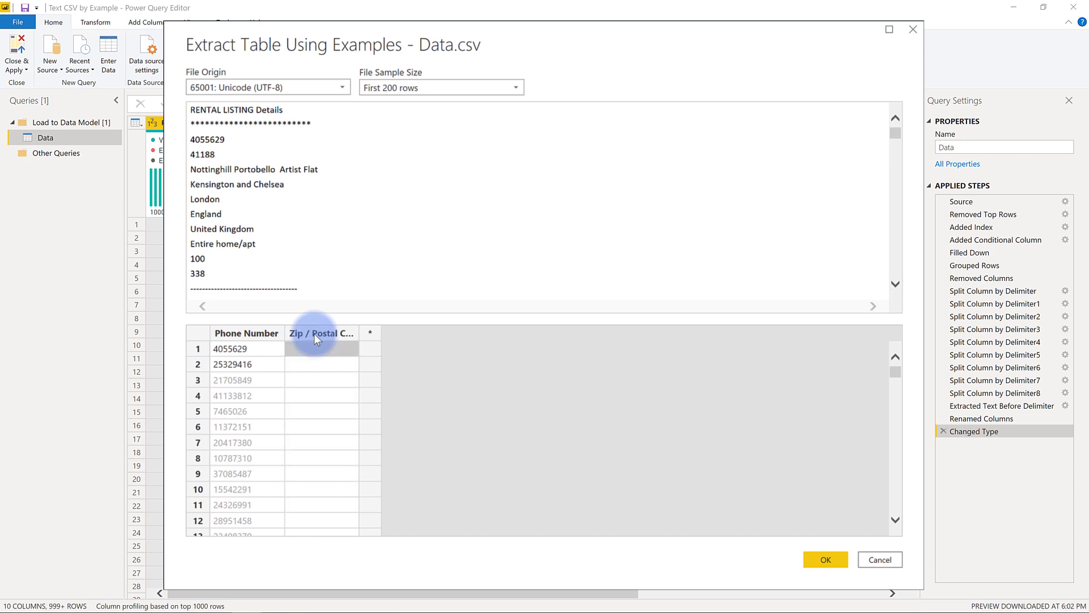
{"action": "type", "text": "41188"}
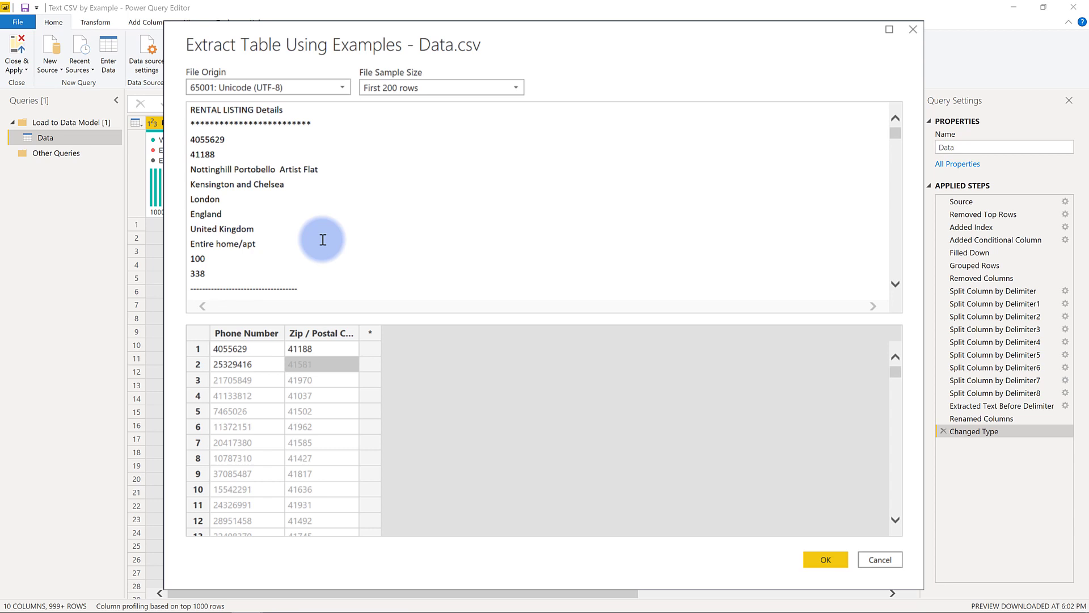
{"action": "type", "text": "Nottinghill Port..."}
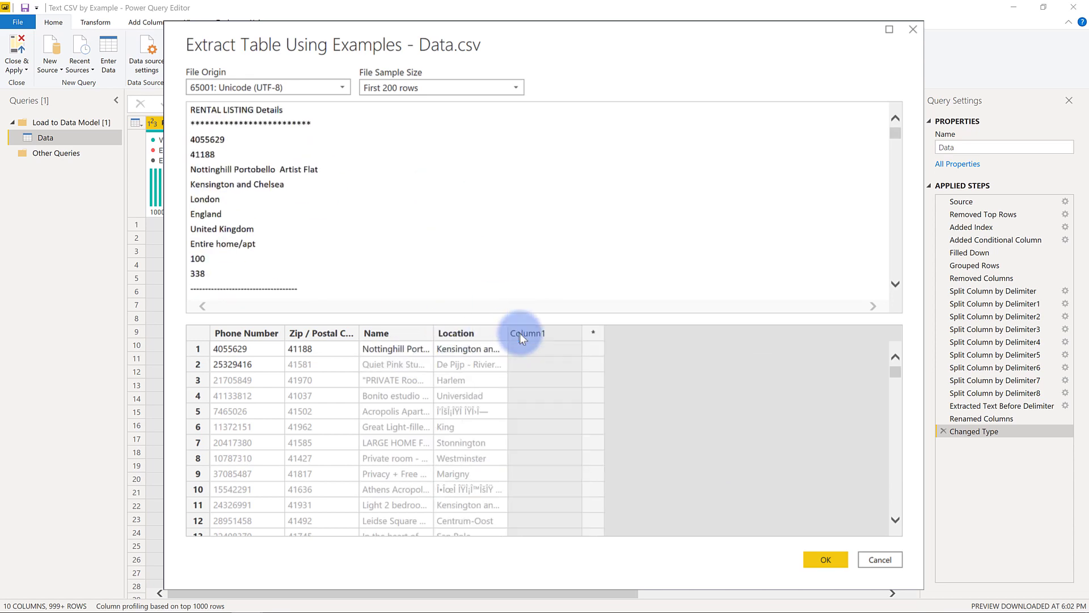
{"action": "left_click", "coordinate": [677, 333]}
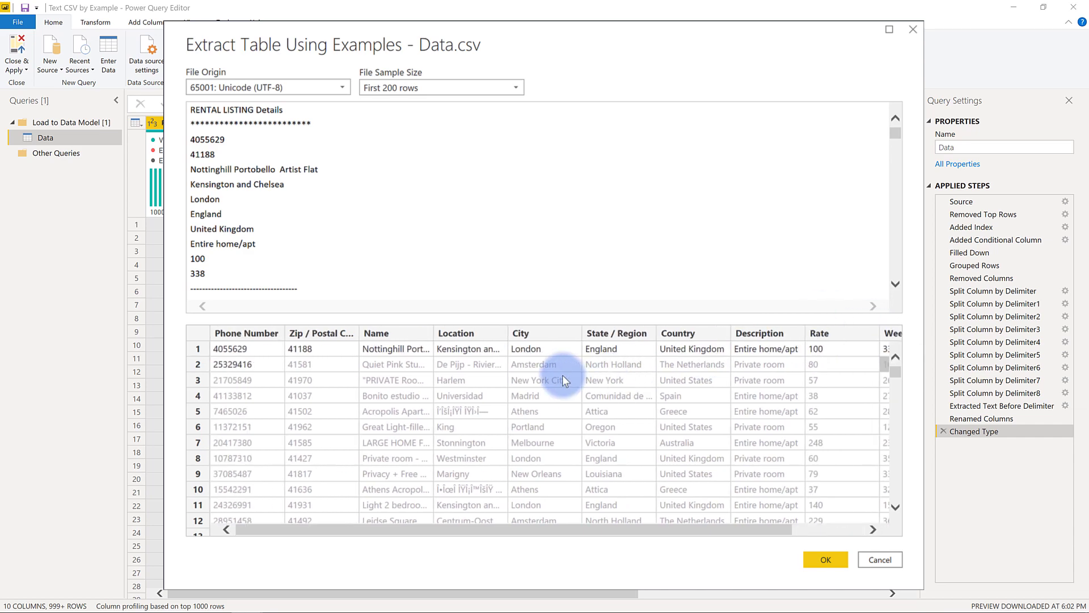
{"action": "left_click", "coordinate": [826, 560]}
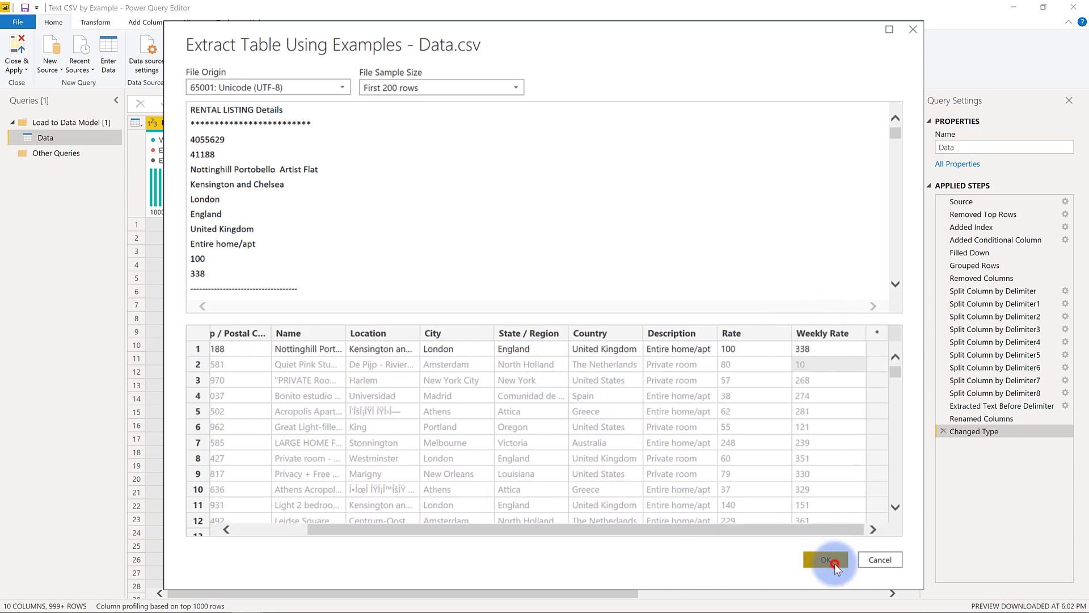
Step: Confirm the extraction into new query Data (2) and review its Applied Steps back to Changed Type
{"action": "left_click", "coordinate": [826, 560]}
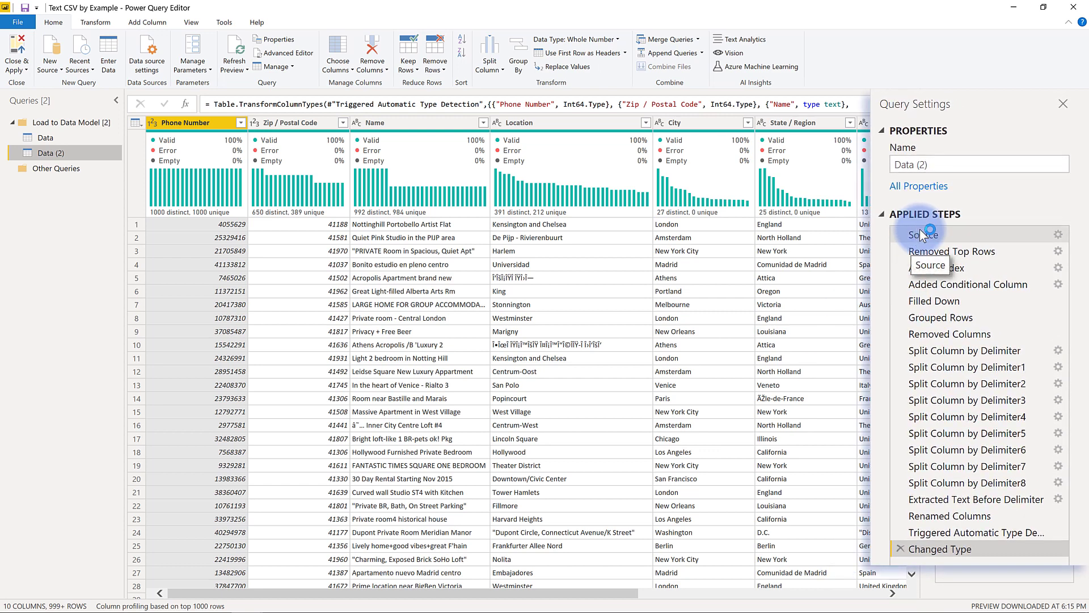
{"action": "left_click", "coordinate": [952, 251]}
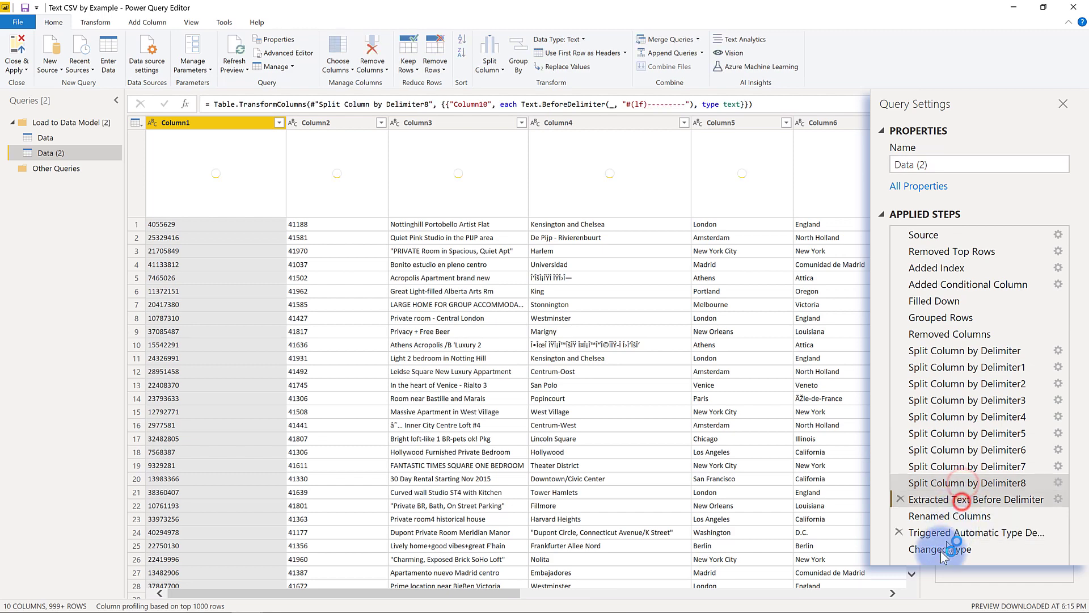
{"action": "left_click", "coordinate": [942, 548]}
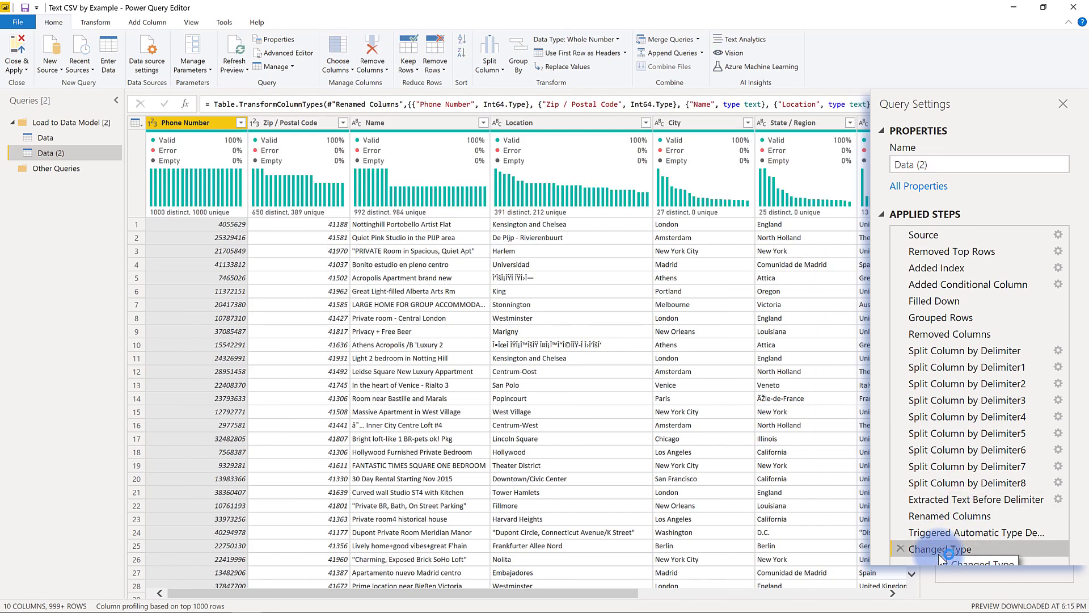